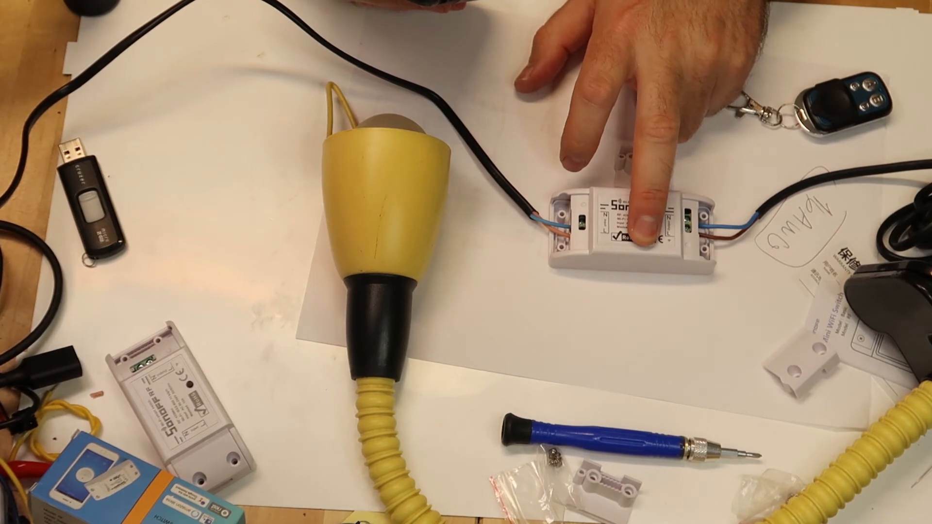
{"action": "left_click", "coordinate": [660, 229]}
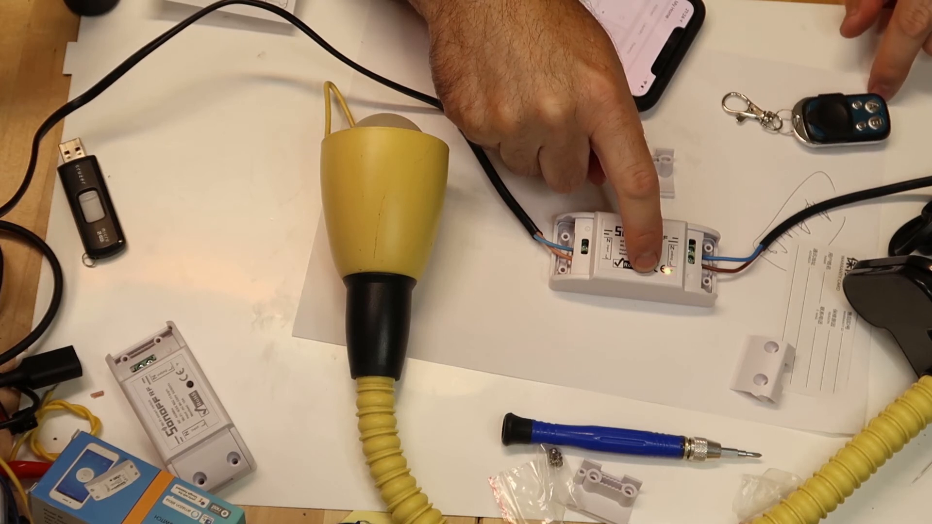
{"action": "left_click", "coordinate": [618, 261]}
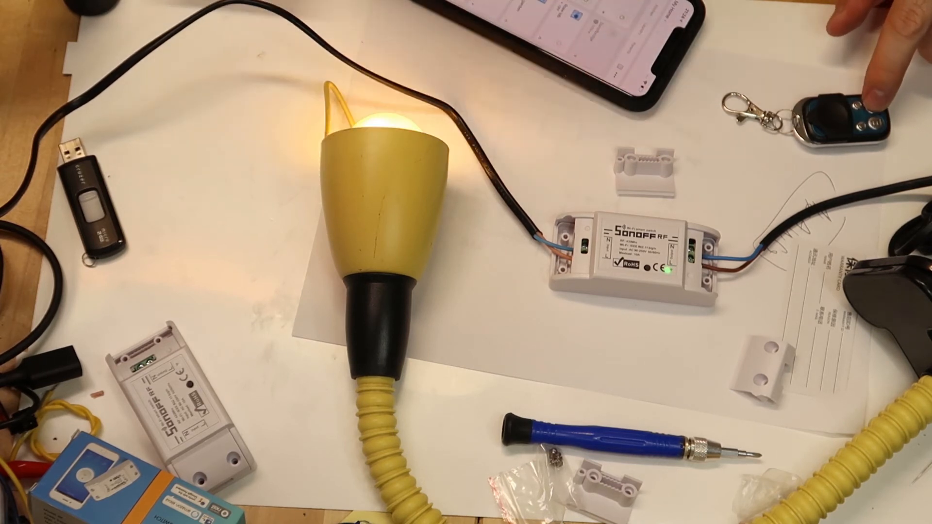
{"action": "left_click", "coordinate": [844, 116]}
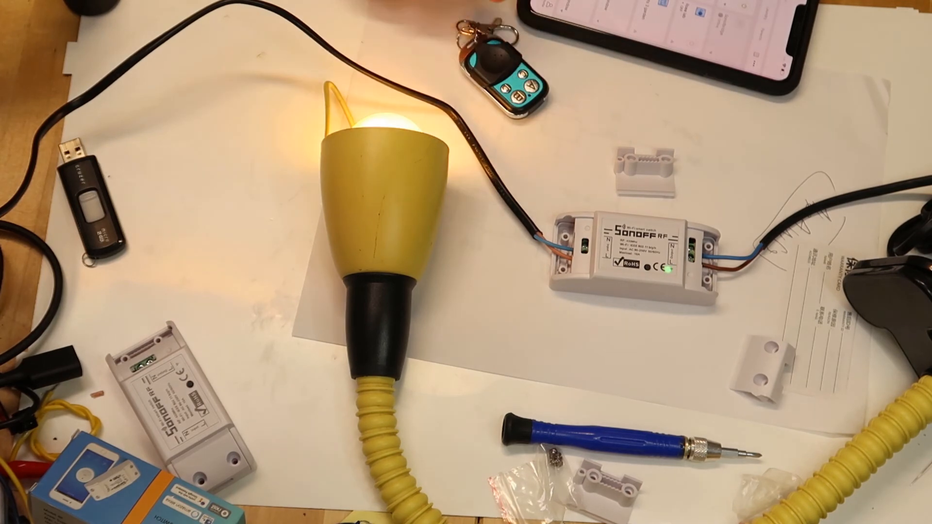
{"action": "left_click", "coordinate": [514, 65]}
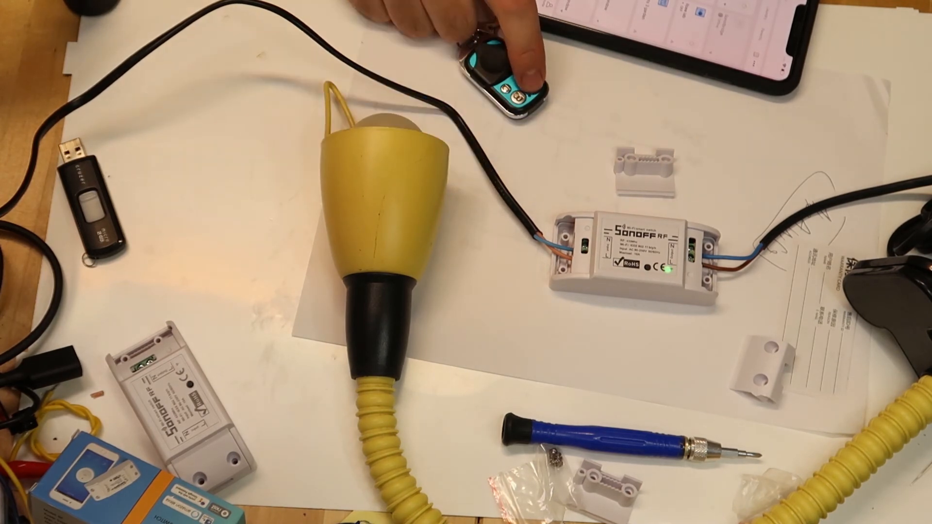
{"action": "left_click", "coordinate": [505, 66]}
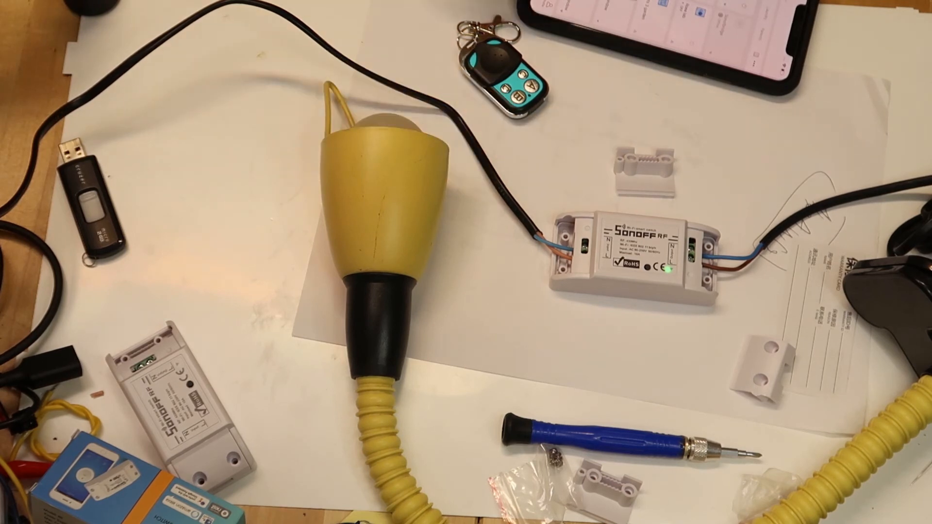
{"action": "left_click", "coordinate": [502, 78]}
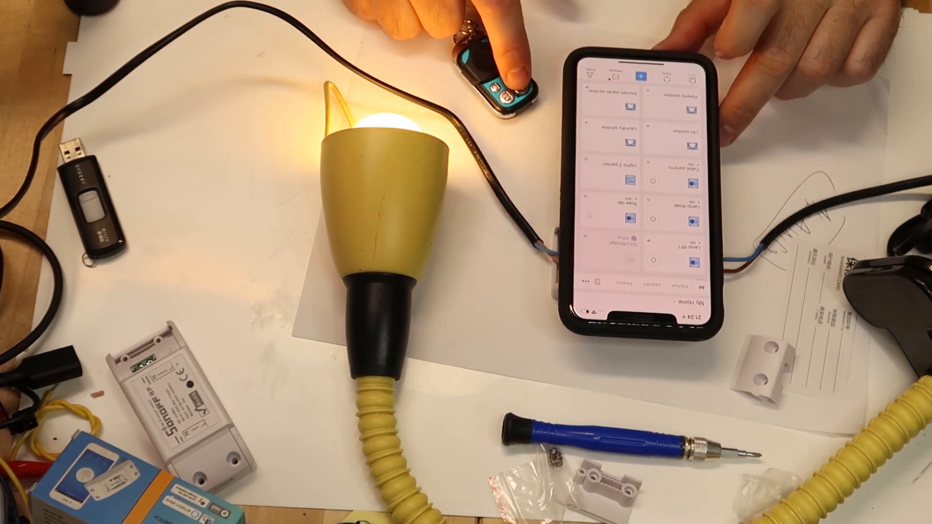
{"action": "left_click", "coordinate": [493, 77]}
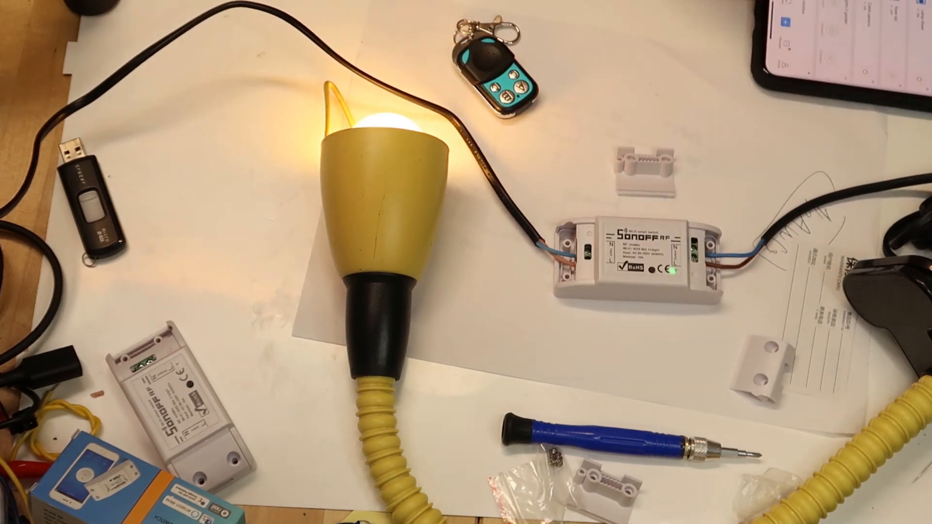
{"action": "left_click", "coordinate": [502, 62]}
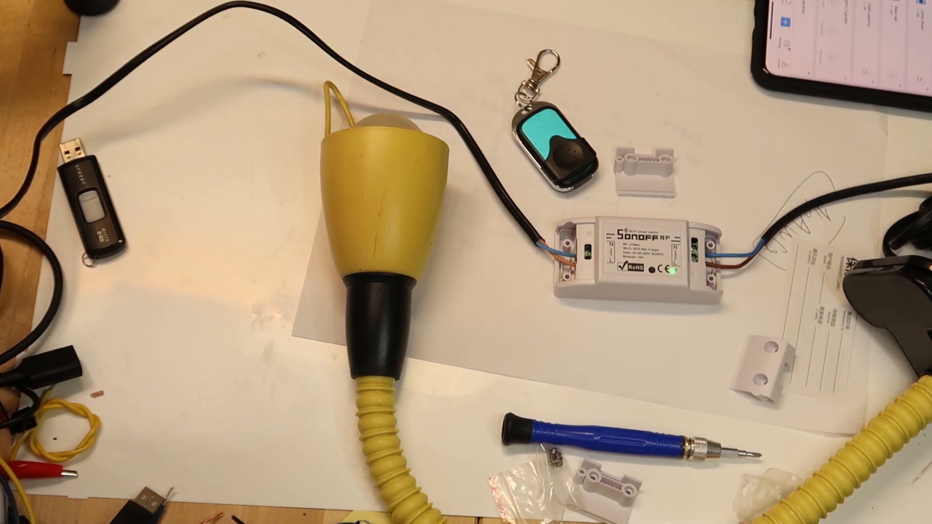
{"action": "left_click", "coordinate": [553, 143]}
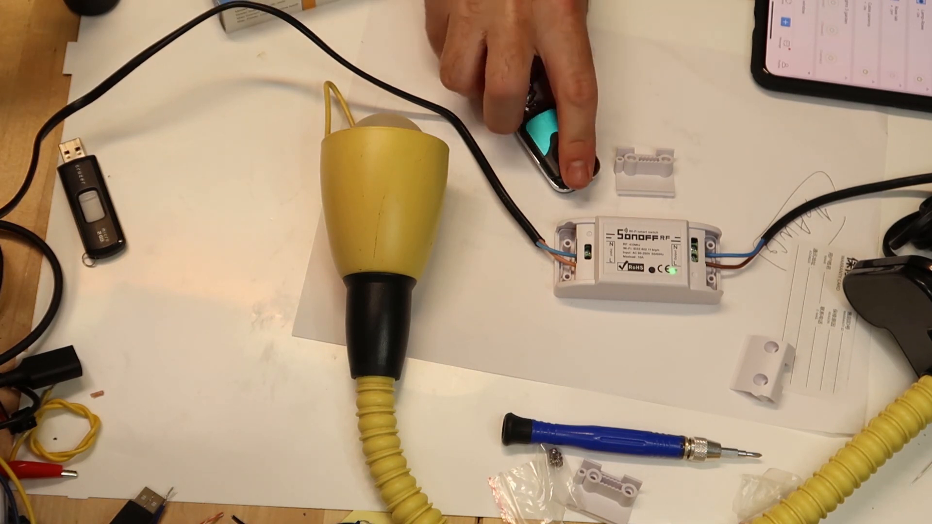